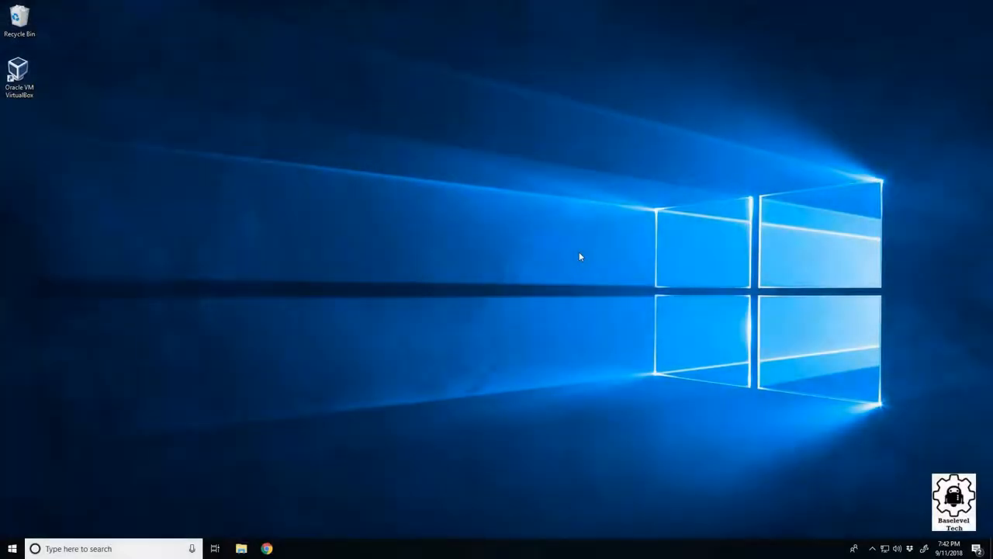
mouse_move(115, 539)
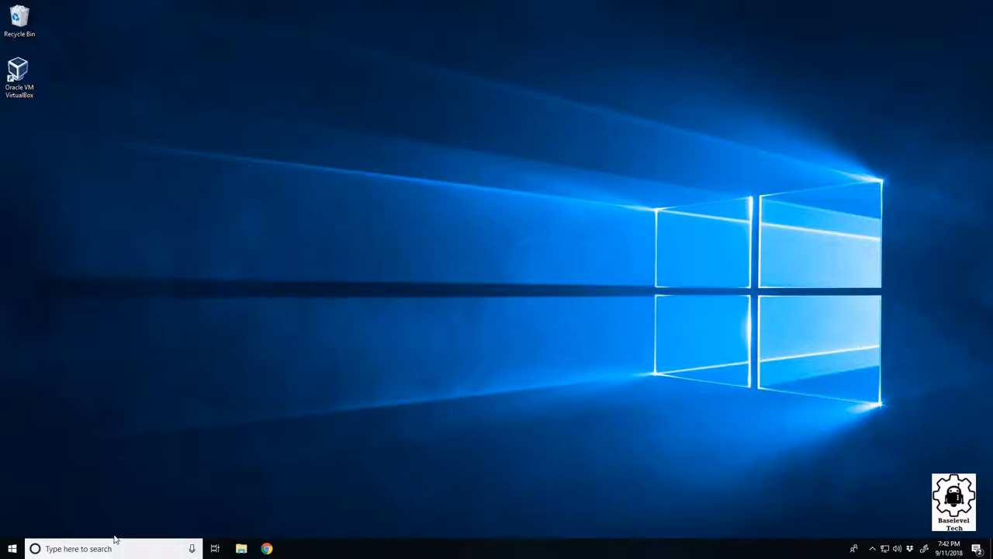
- Launch Wacom Preferences from the taskbar search for 'wa'
text(wacom)
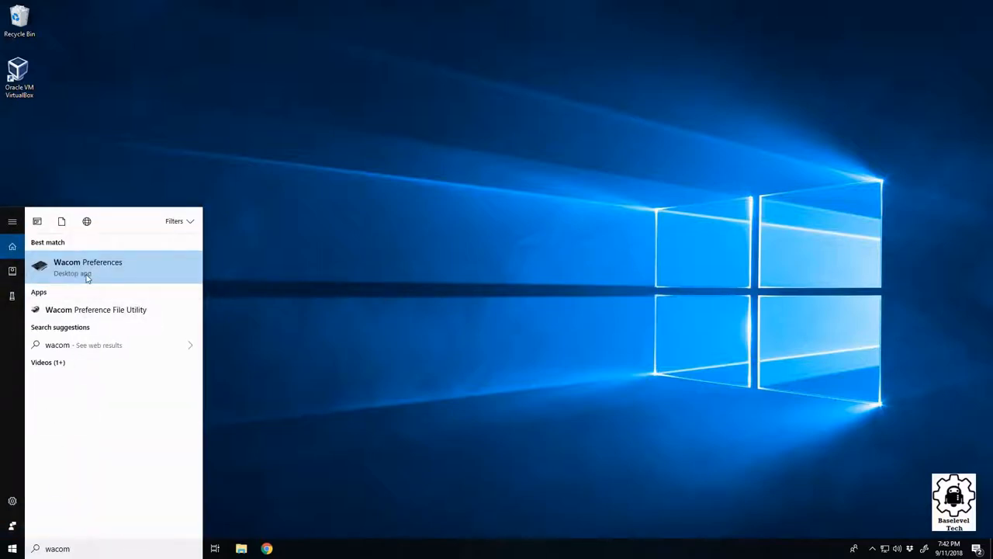
click(87, 267)
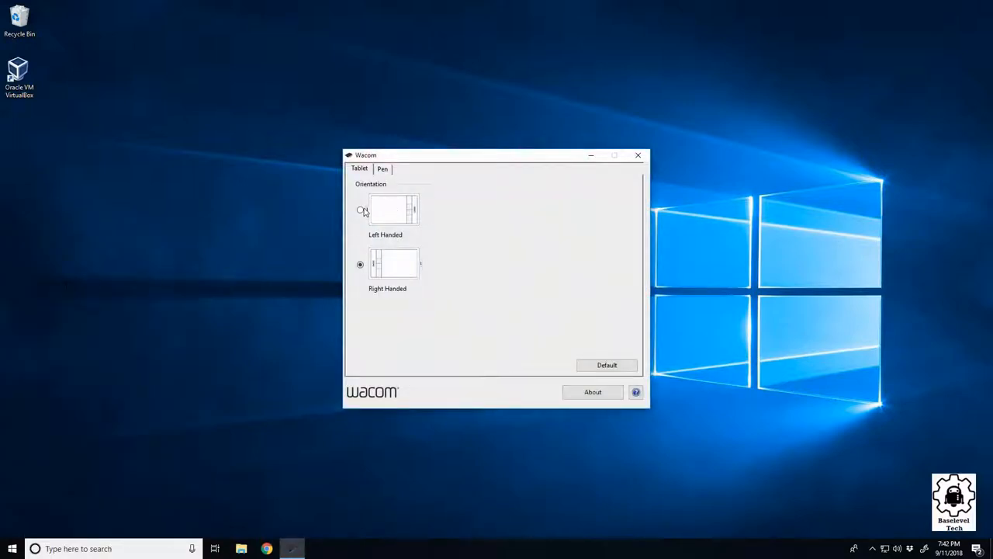
mouse_move(574, 233)
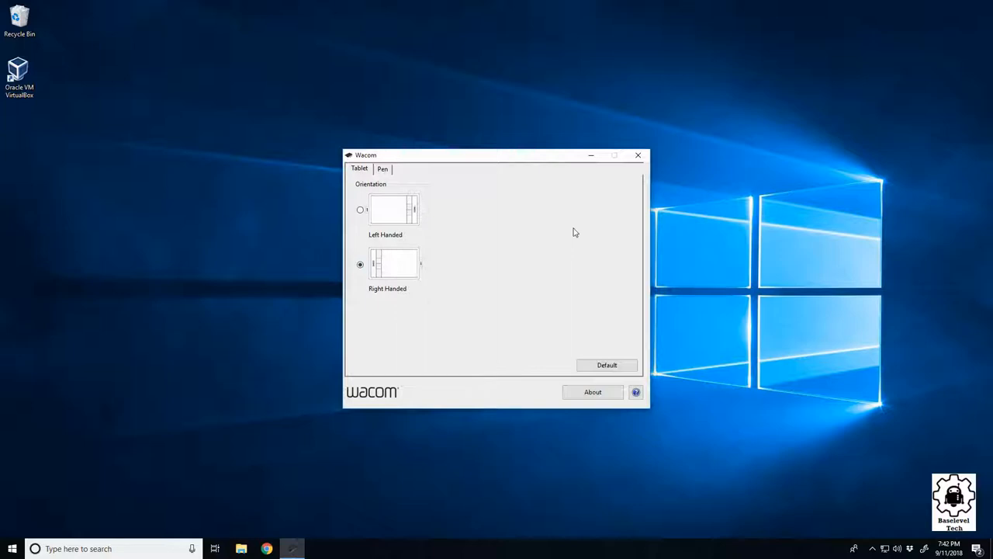
- Show the Pen settings in place of the tablet orientation options
click(382, 167)
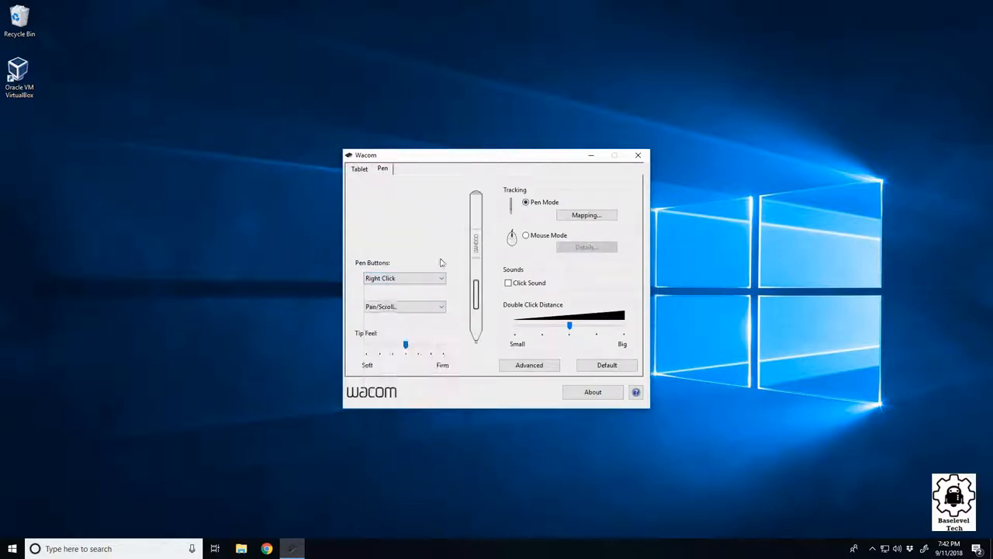
mouse_move(528, 183)
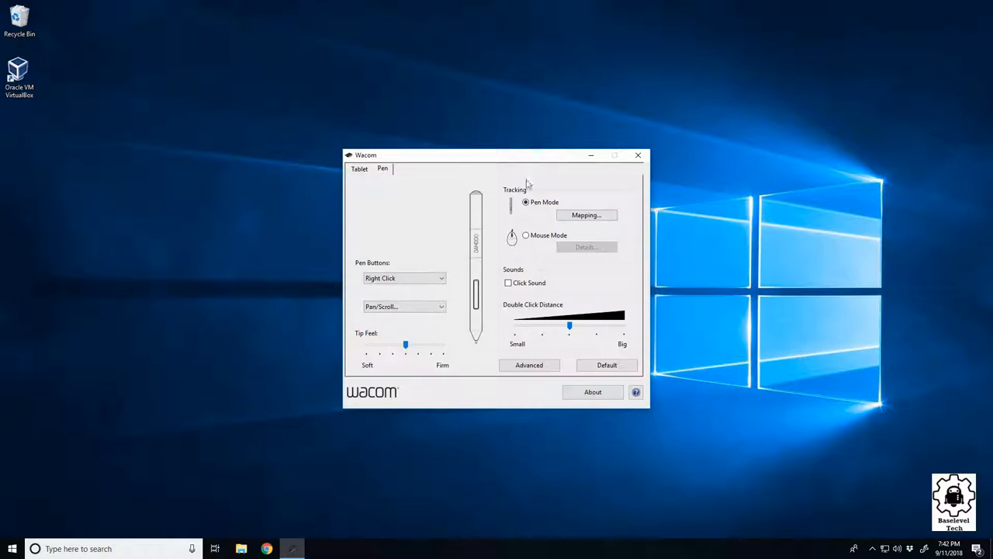
- In Pen Mode Details, try All Screens, then restrict mapping to Monitor 2 and close the panel
click(587, 215)
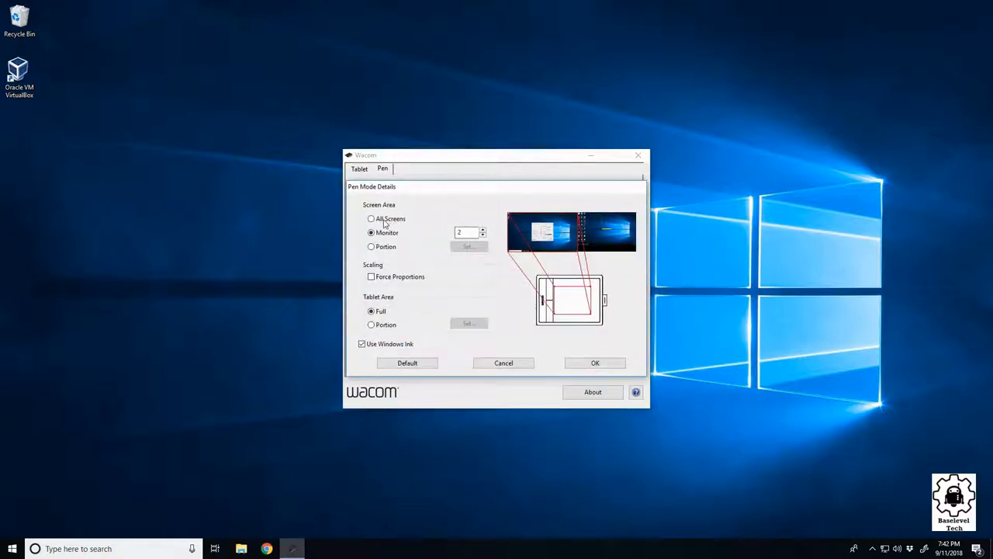
click(373, 217)
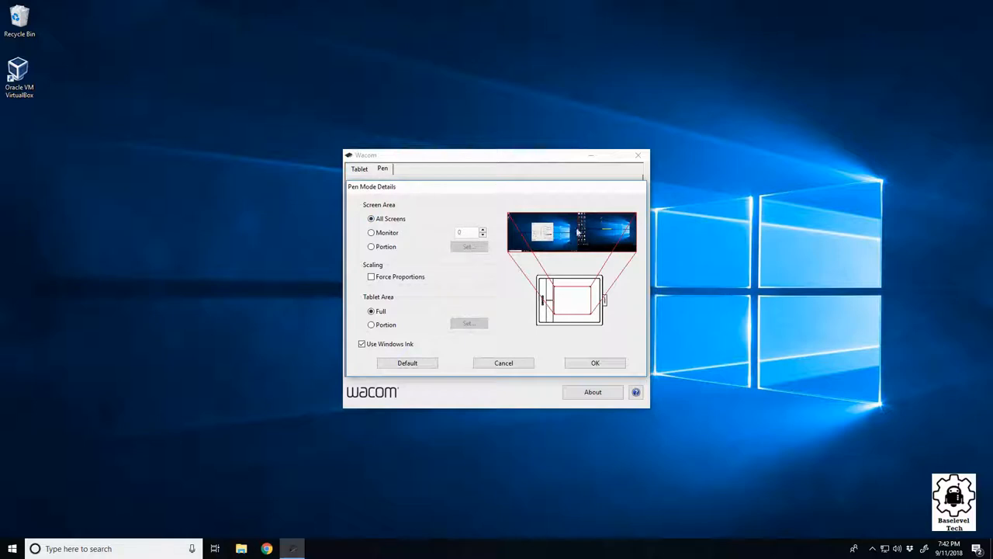
mouse_move(519, 348)
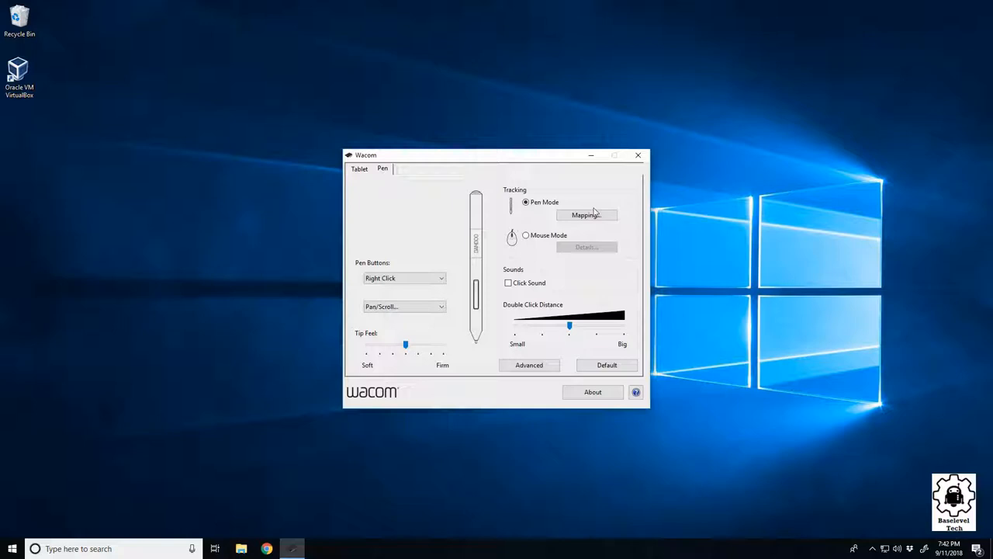
click(586, 214)
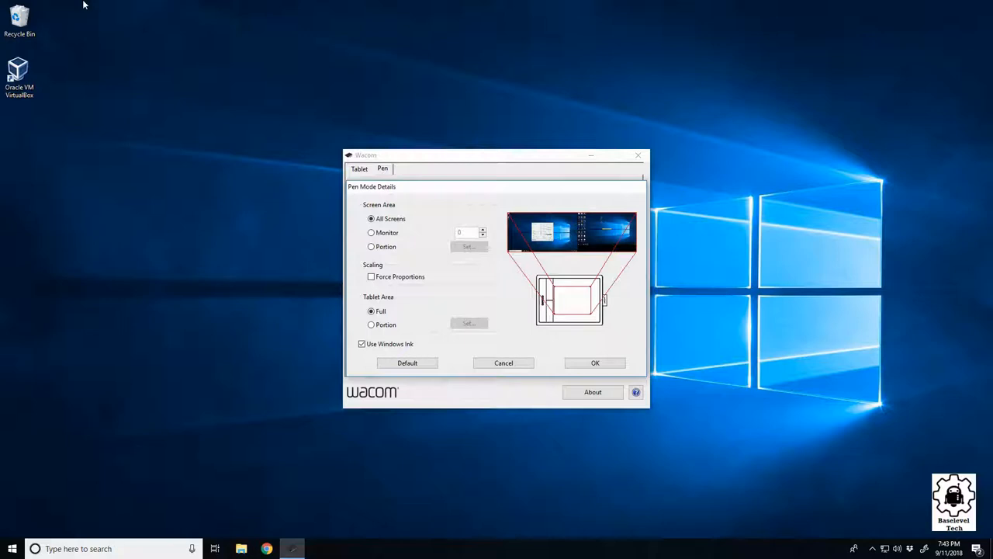
mouse_move(686, 5)
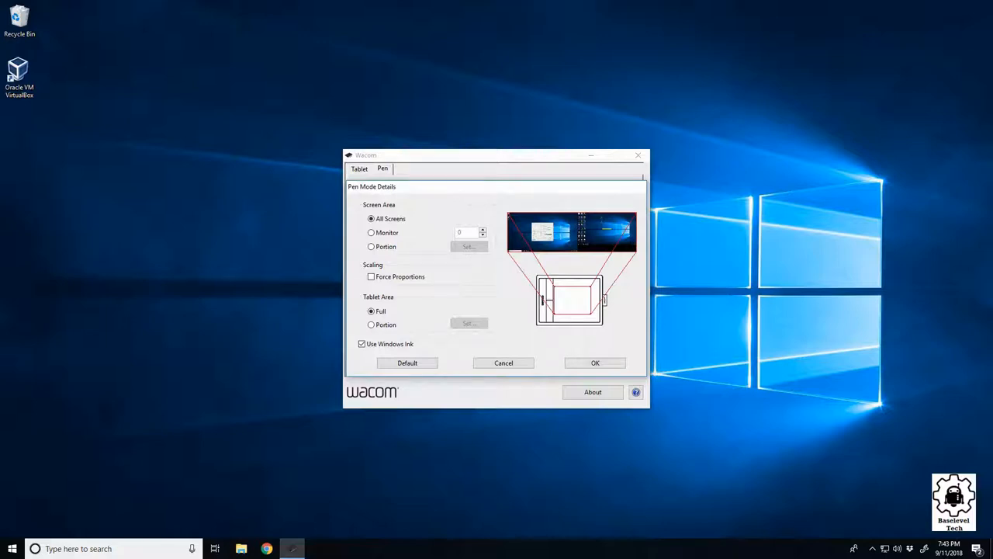
mouse_move(347, 133)
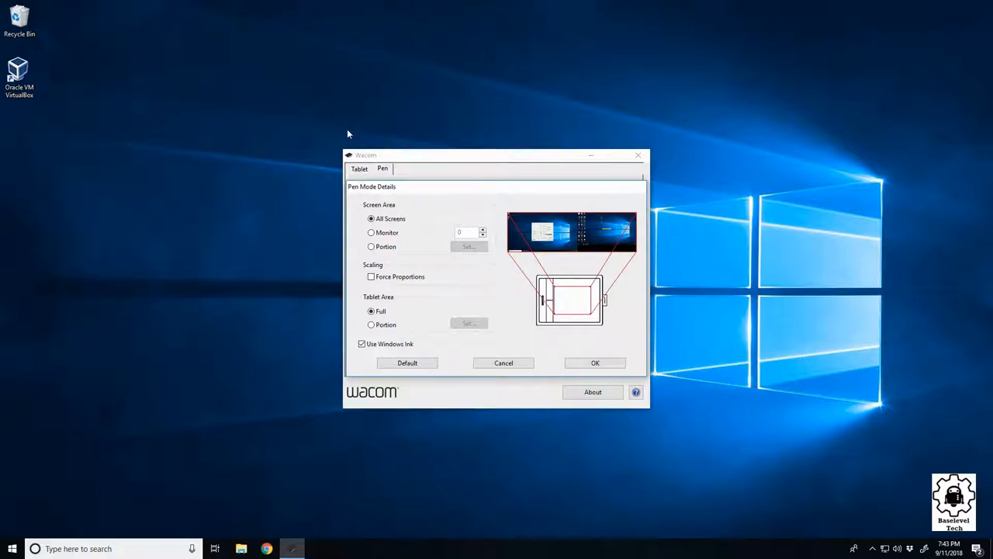
mouse_move(326, 195)
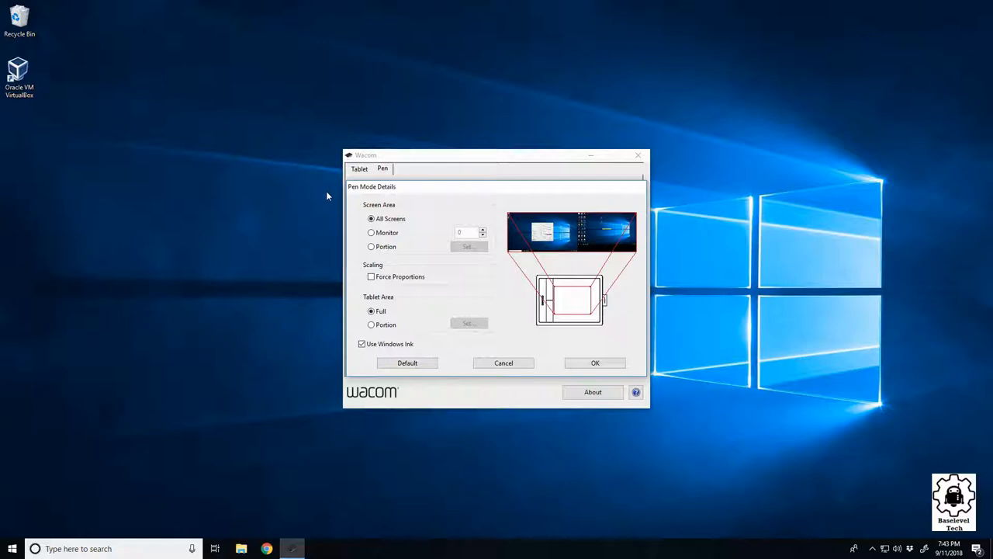
click(371, 233)
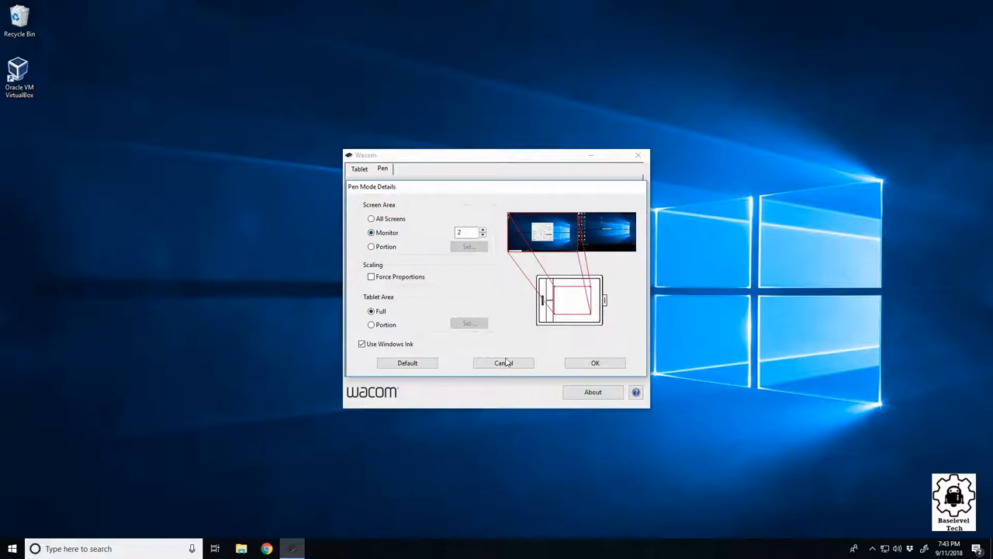
click(503, 363)
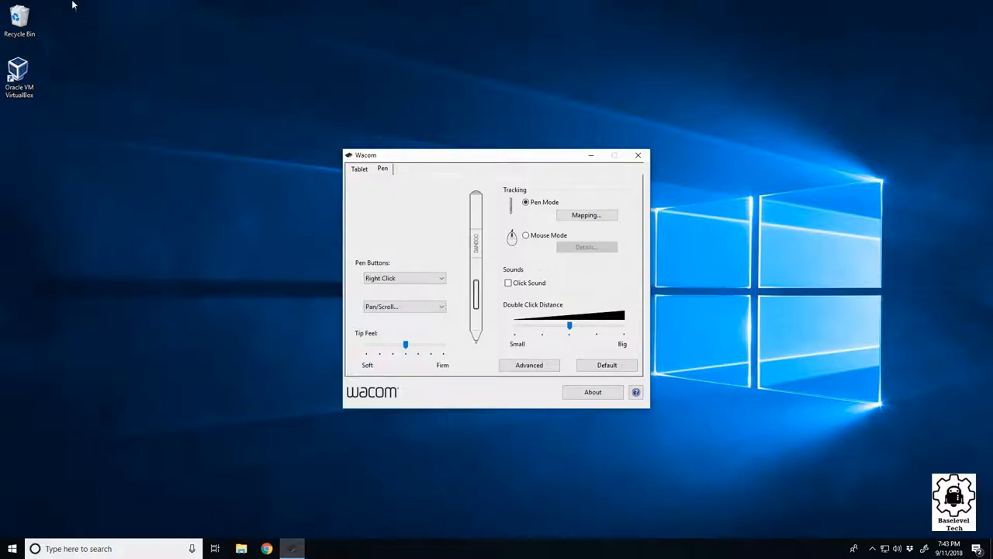
mouse_move(177, 183)
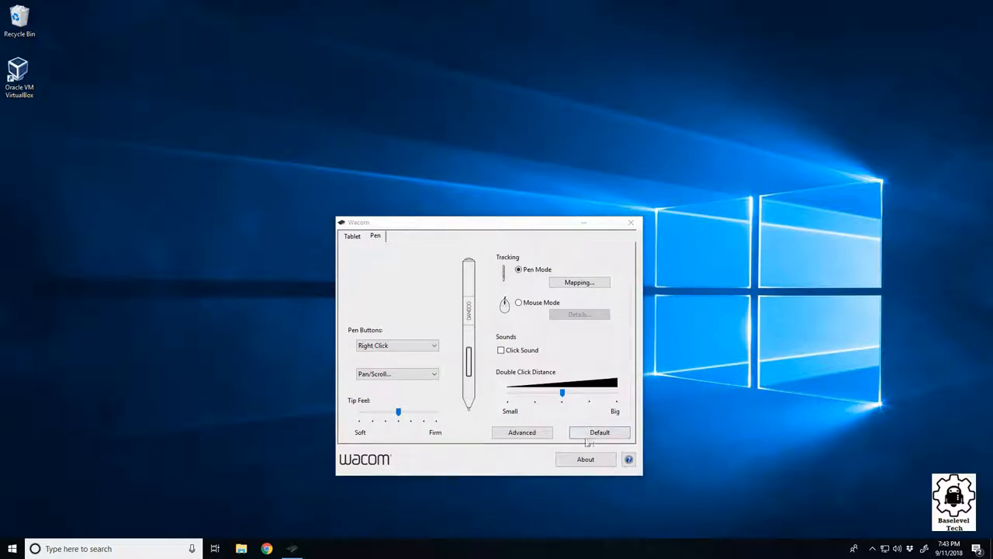
mouse_move(437, 293)
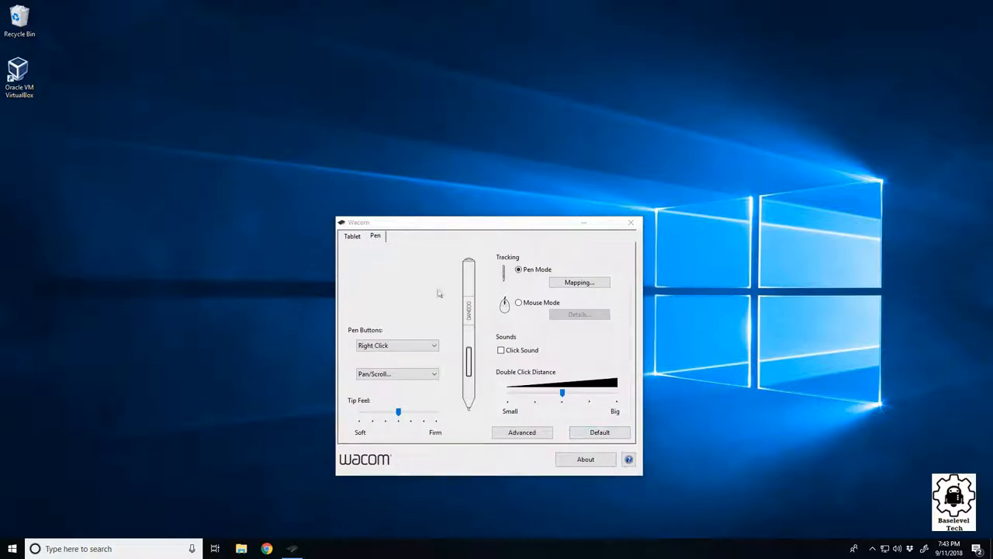
click(350, 236)
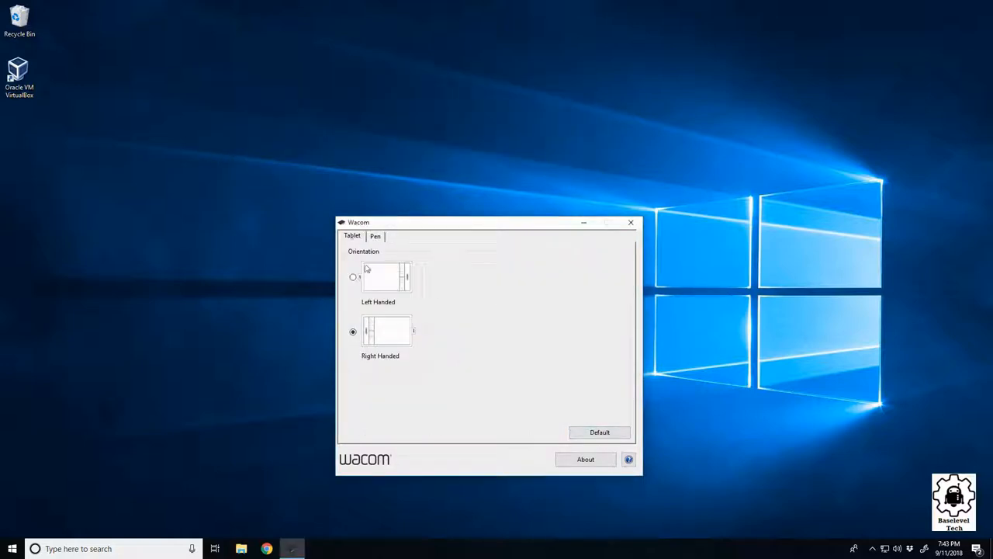
click(375, 236)
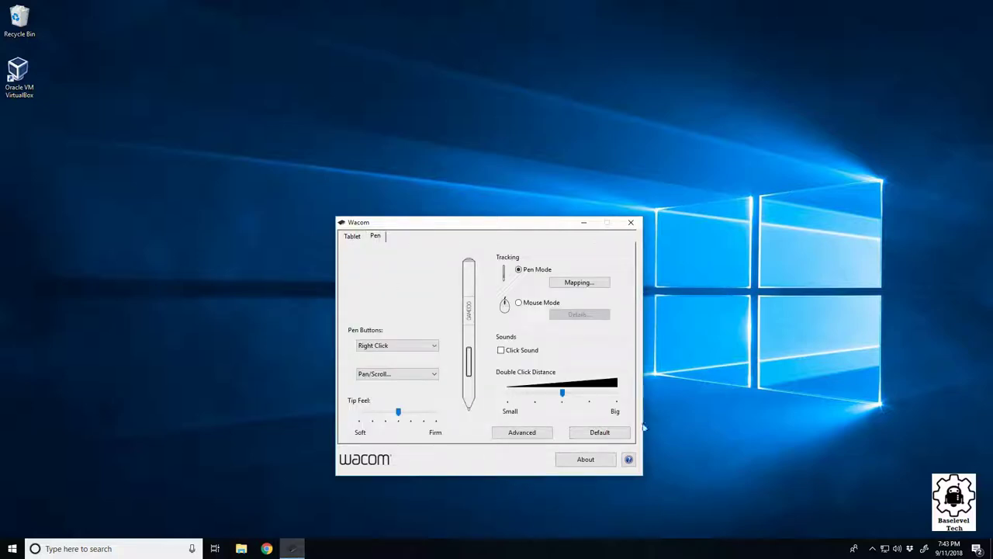
mouse_move(458, 385)
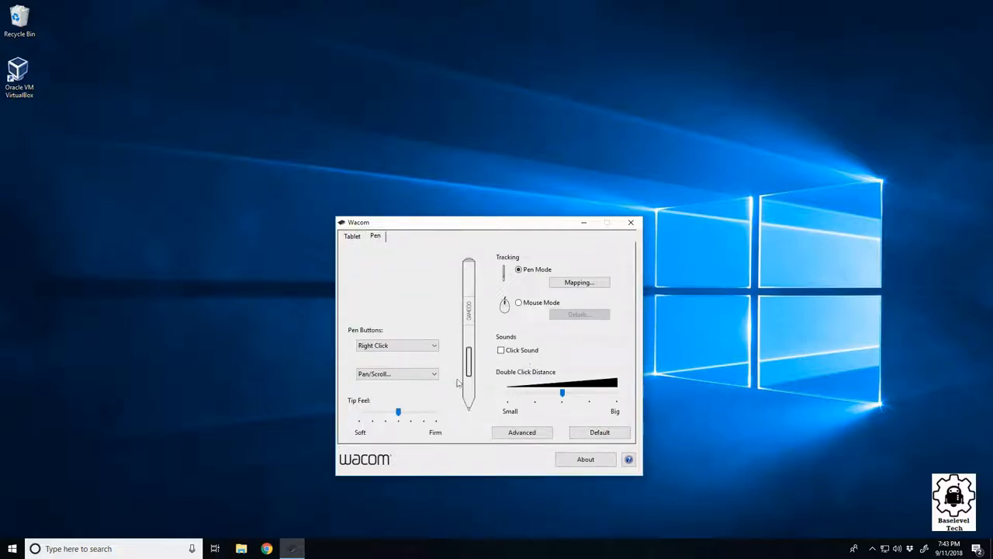
mouse_move(465, 271)
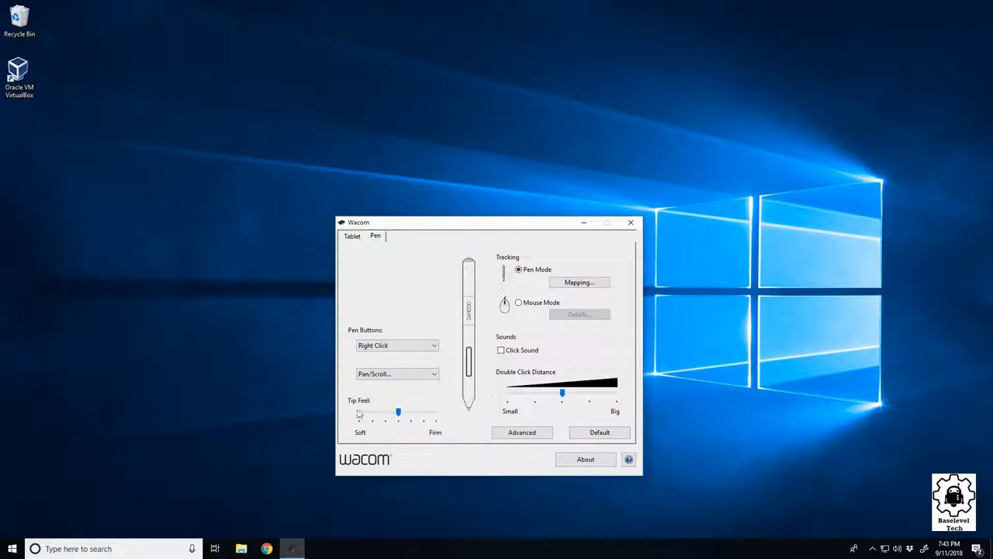
drag(562, 391, 561, 391)
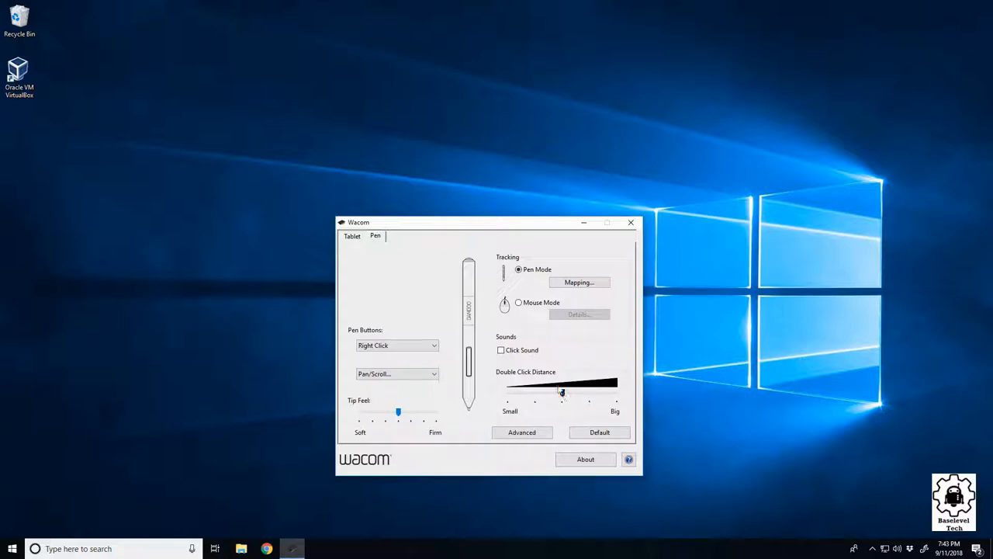